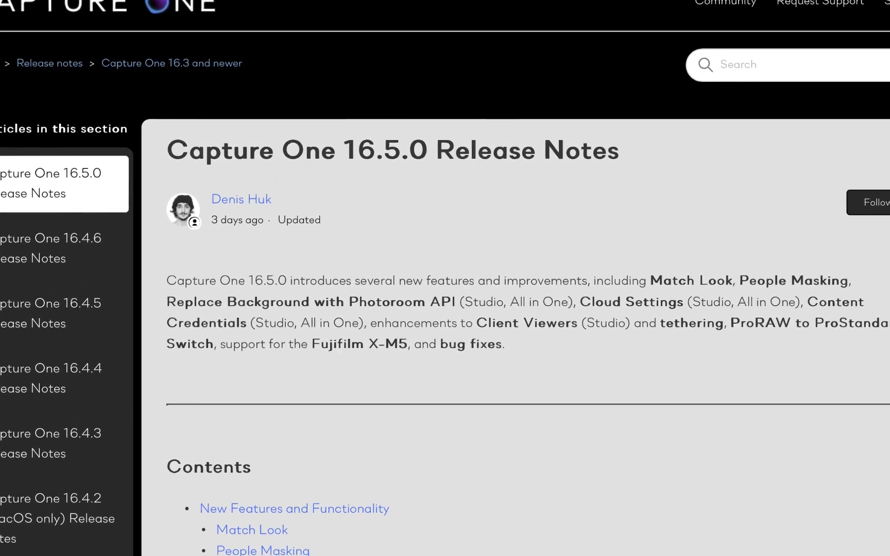
Step: Scroll down through the Capture One 16.5.0 release notes toward the ON1 Photo RAW 2025 page
scroll("down", 3)
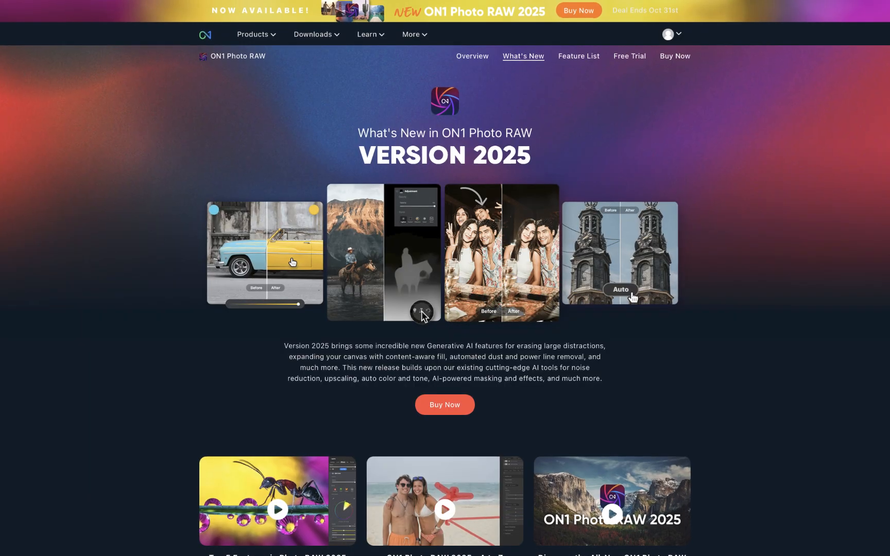
scroll("down", 3)
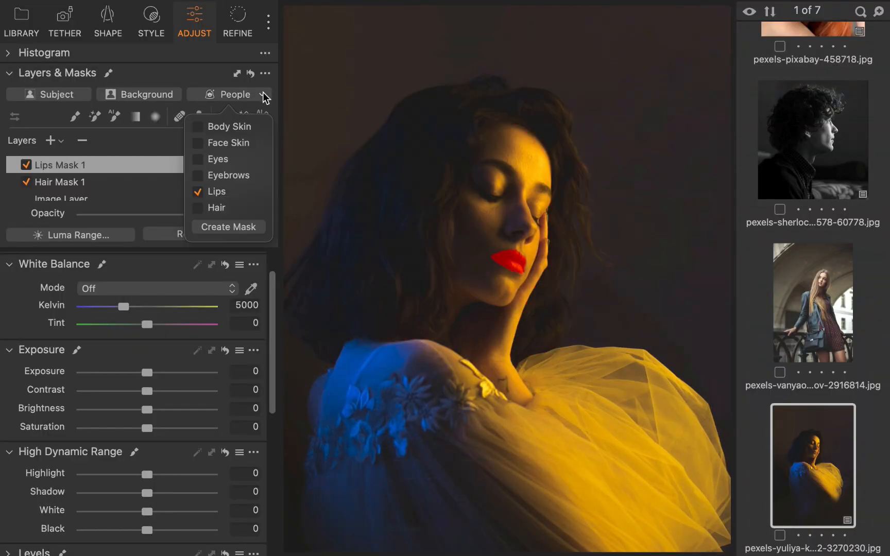
Step: Show the People mask list, apply Match Look from the Adjust tools, and select the straw-hat portrait
left_click(22, 22)
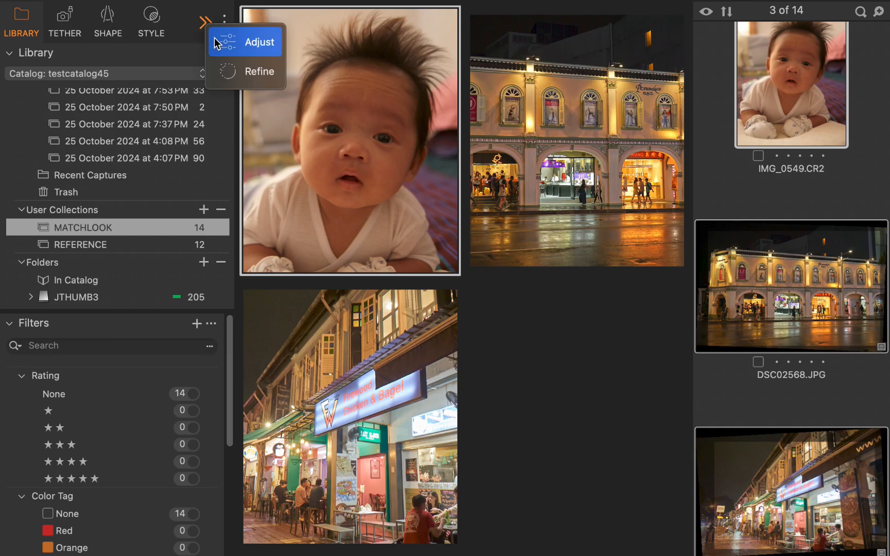
left_click(260, 42)
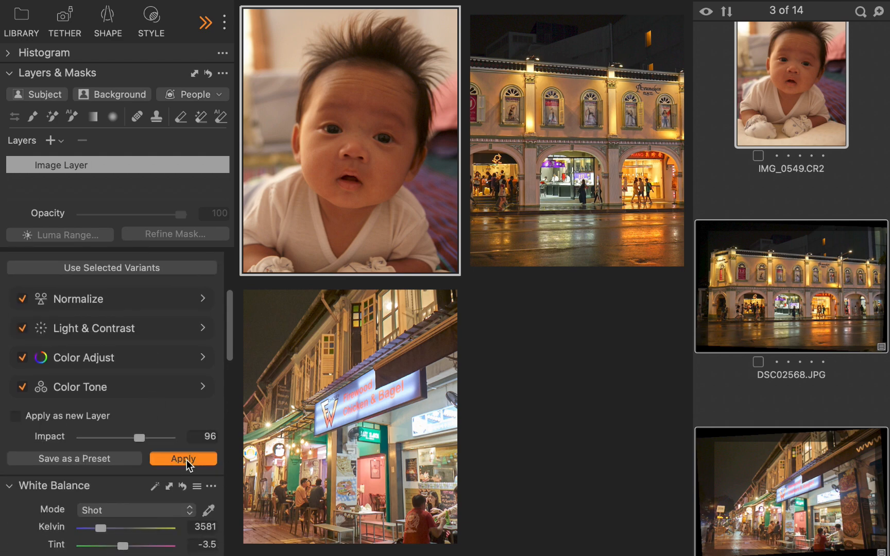
left_click(184, 458)
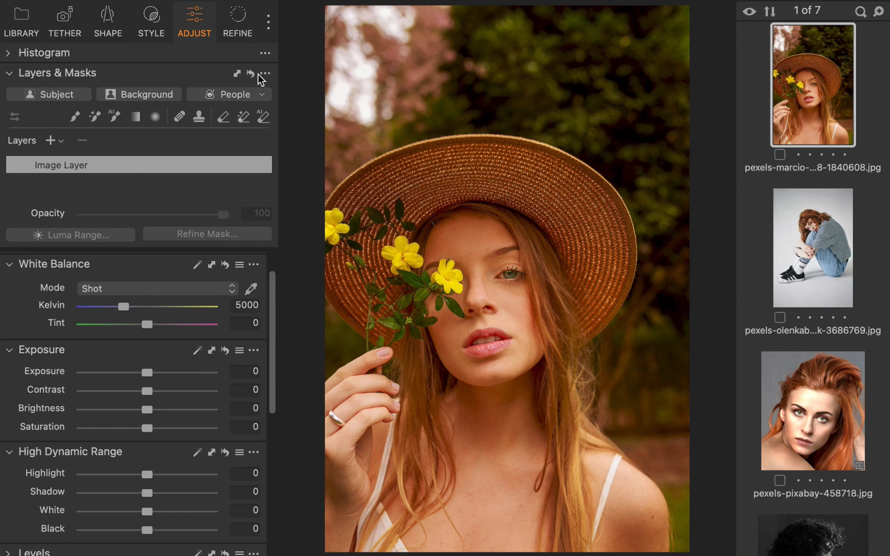
left_click(235, 93)
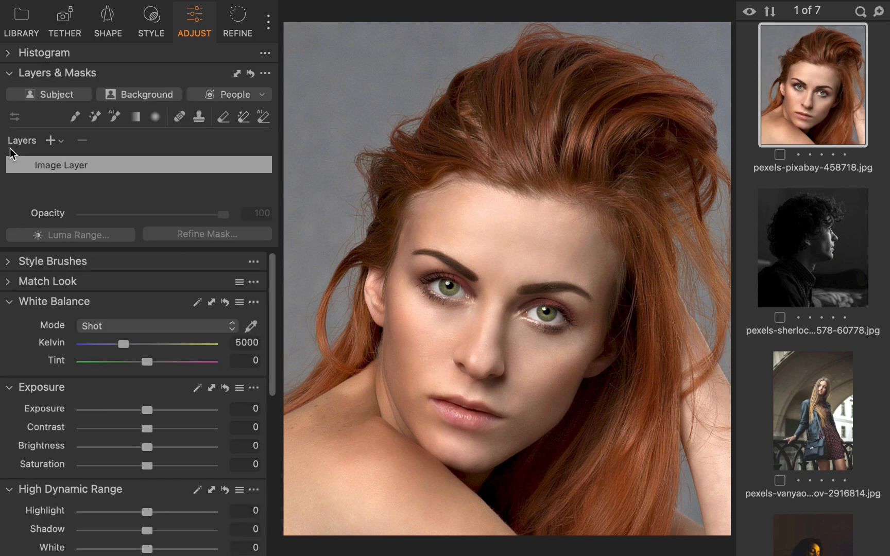
Step: Create an AI hair mask from the People list and raise its exposure to brighten the hair
left_click(230, 94)
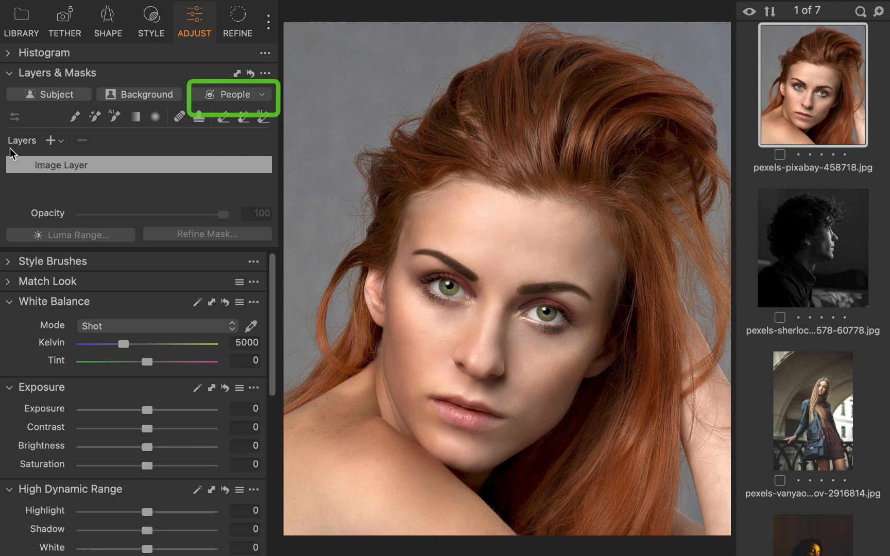
left_click(260, 94)
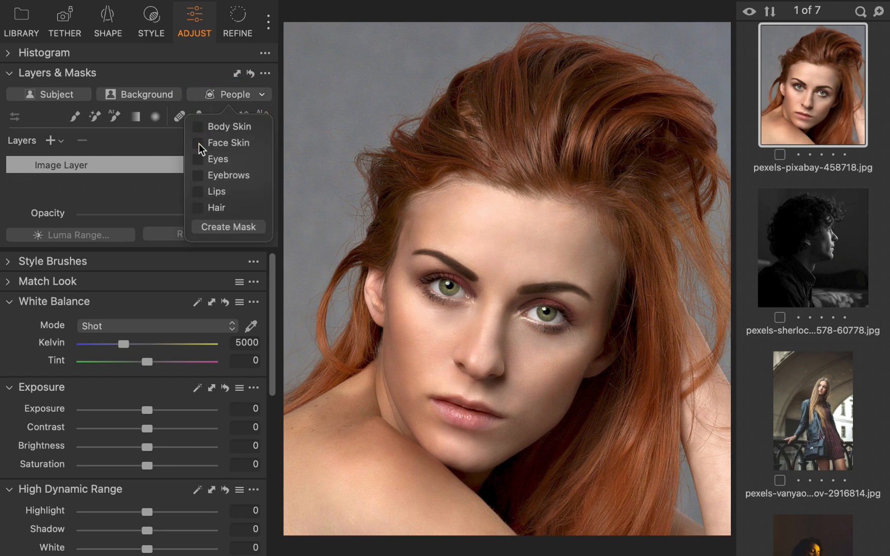
left_click(197, 207)
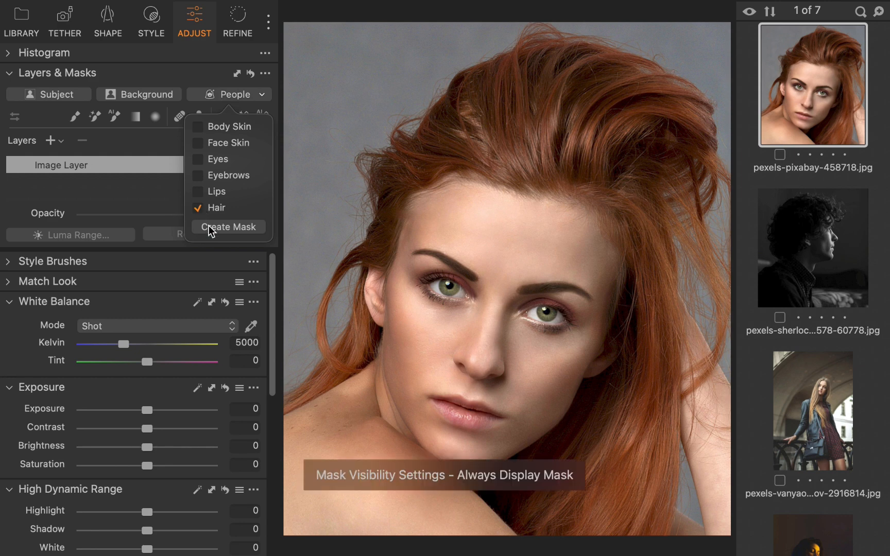
left_click(230, 227)
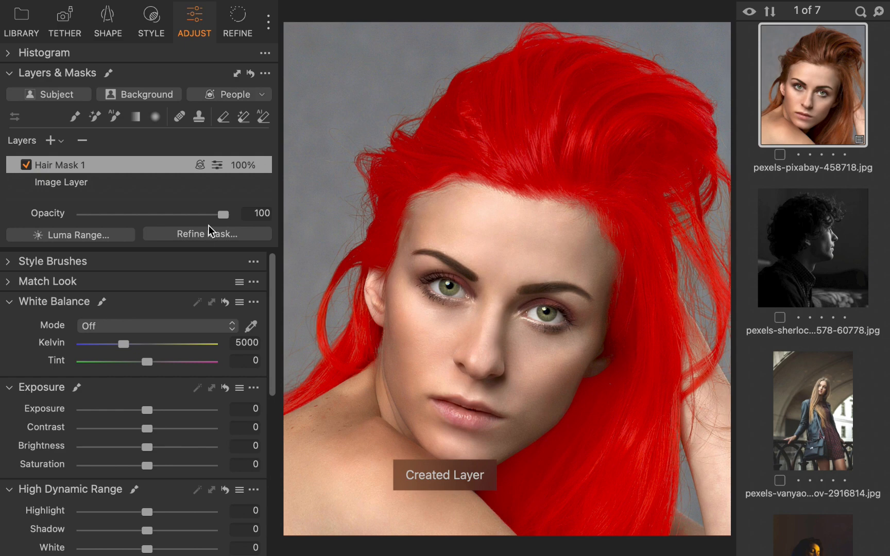
left_click_drag(145, 409, 166, 409)
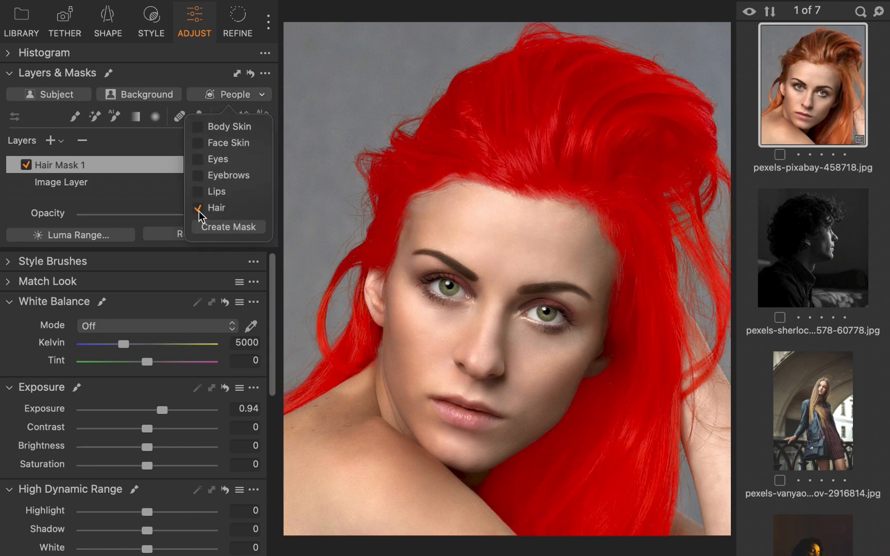
Step: Add AI masks for the eyes and face skin, nudging exposure on the new mask
left_click(216, 159)
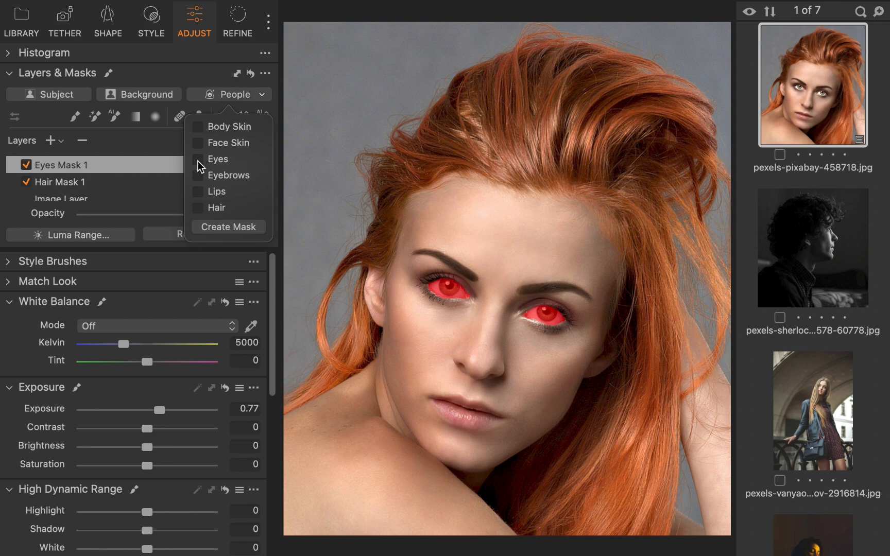
left_click(228, 142)
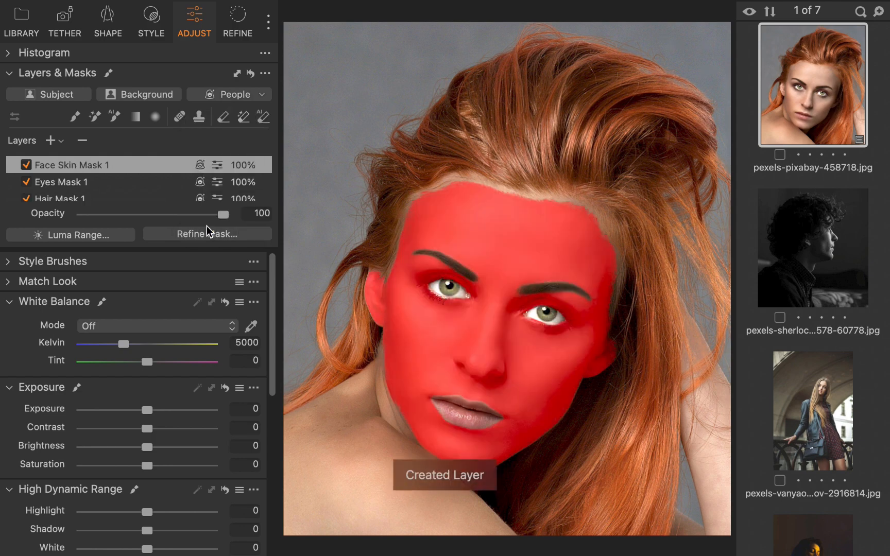
left_click_drag(147, 410, 146, 410)
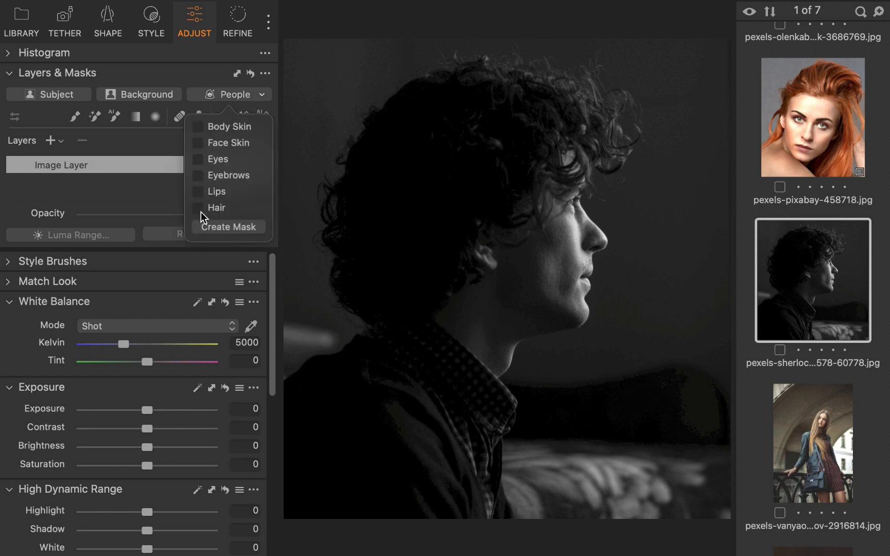
Step: Mask and brighten the curly-haired man's hair, then create a hair mask on the next portrait
left_click(217, 207)
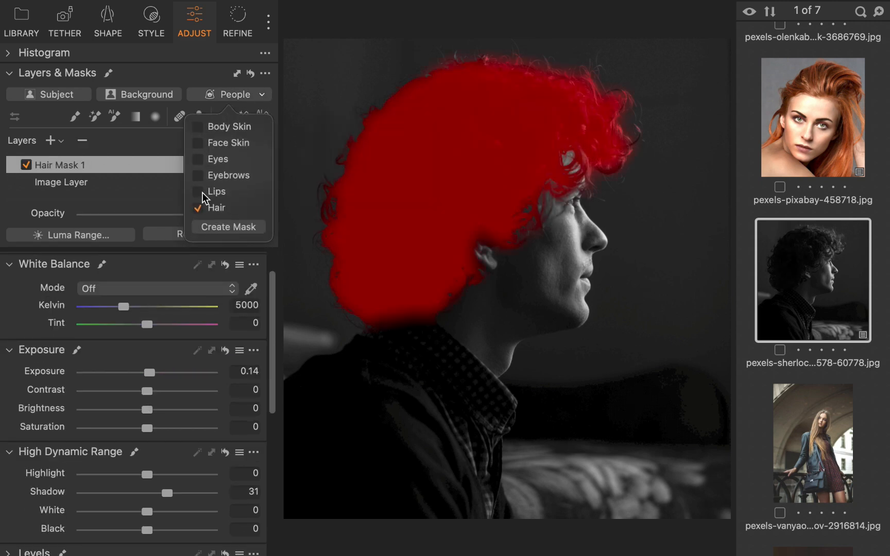
left_click(198, 208)
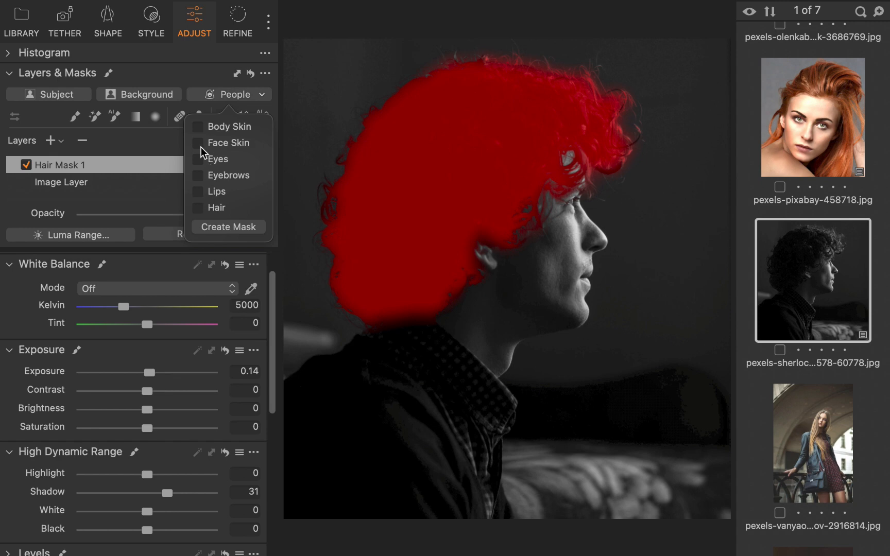
left_click(229, 142)
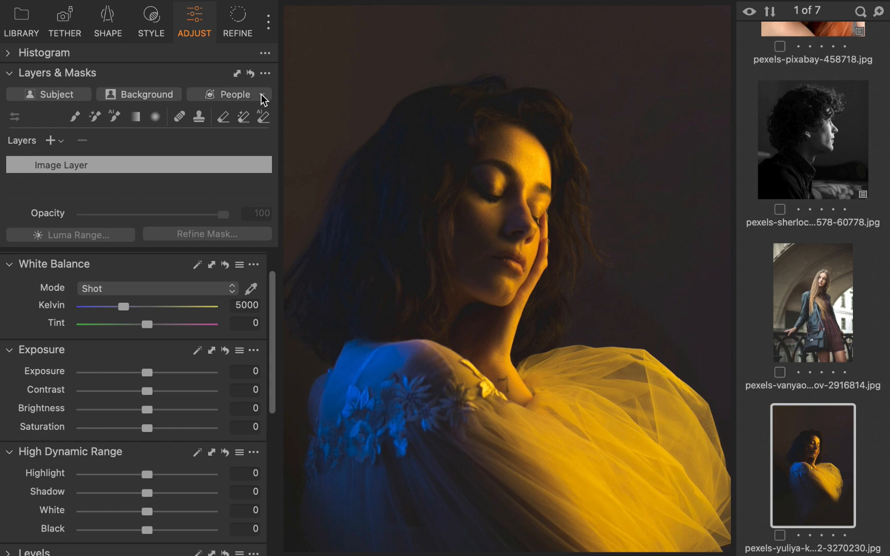
left_click(261, 93)
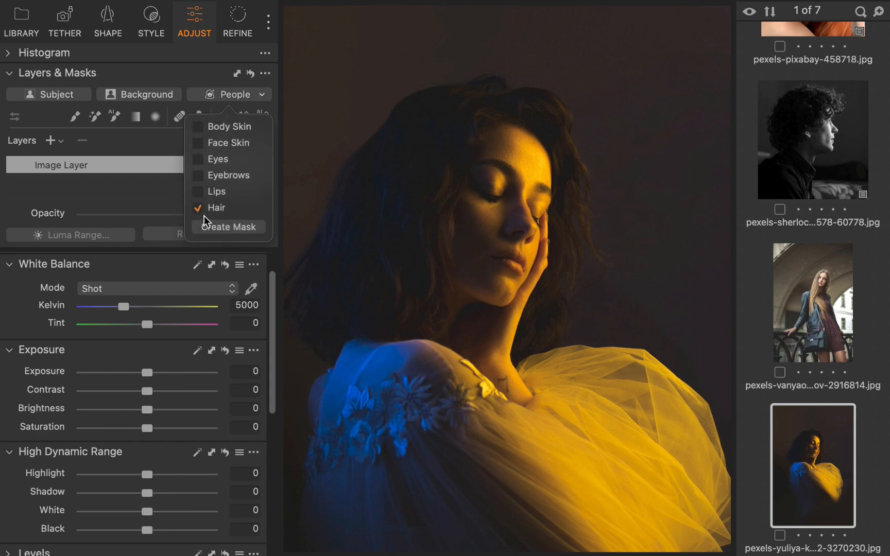
left_click(229, 227)
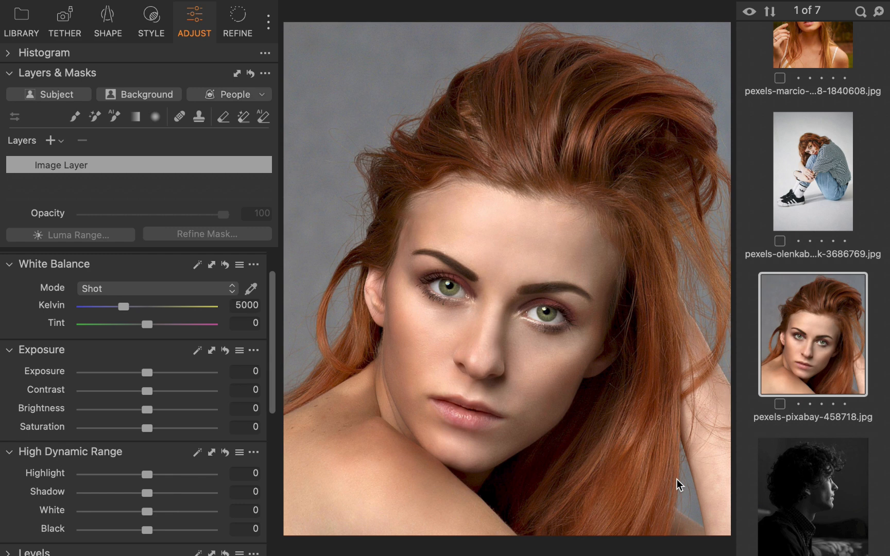
Step: On Lips Mask 1, set Saturation to 100 and lower Exposure to about -0.77 for vivid red lips
left_click(113, 117)
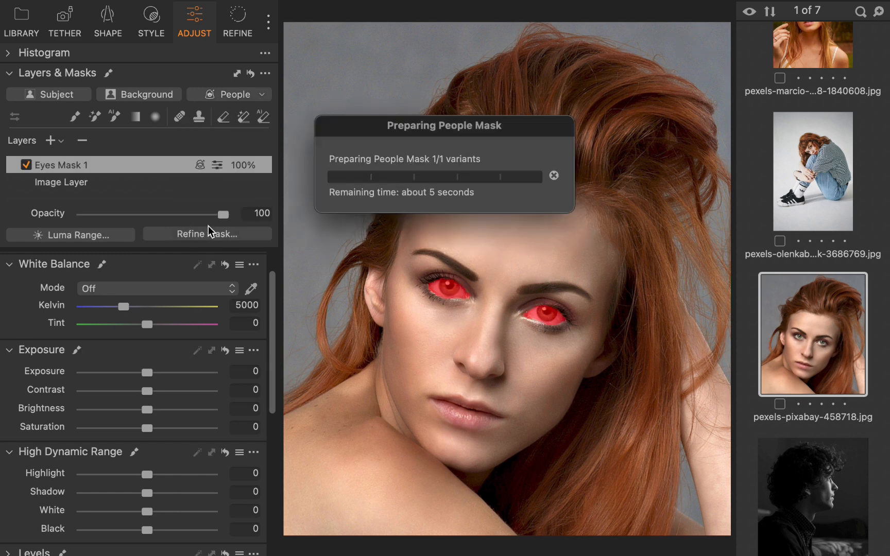
left_click_drag(148, 373, 160, 373)
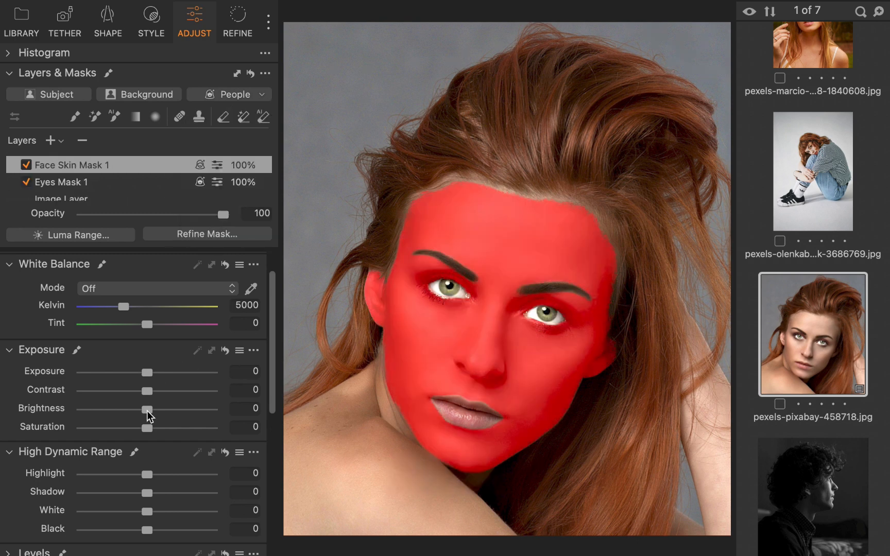
left_click_drag(146, 408, 157, 408)
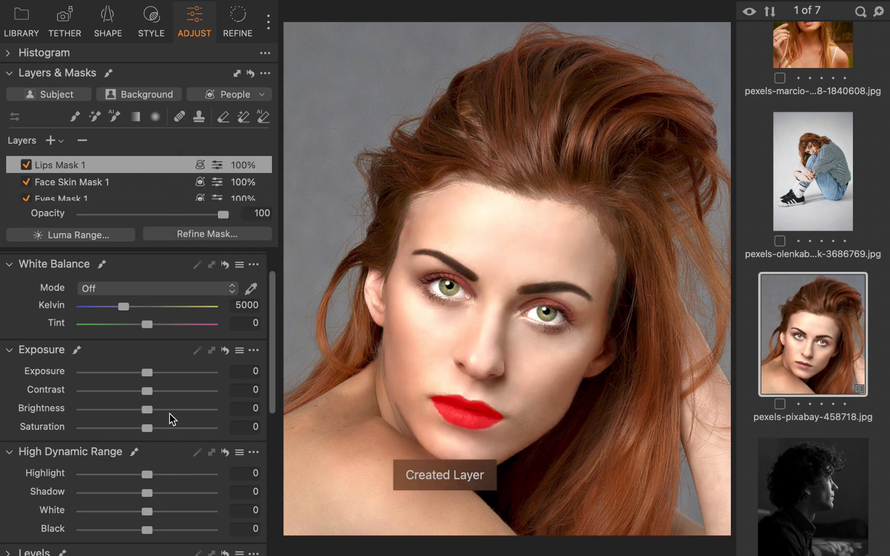
left_click_drag(146, 427, 211, 426)
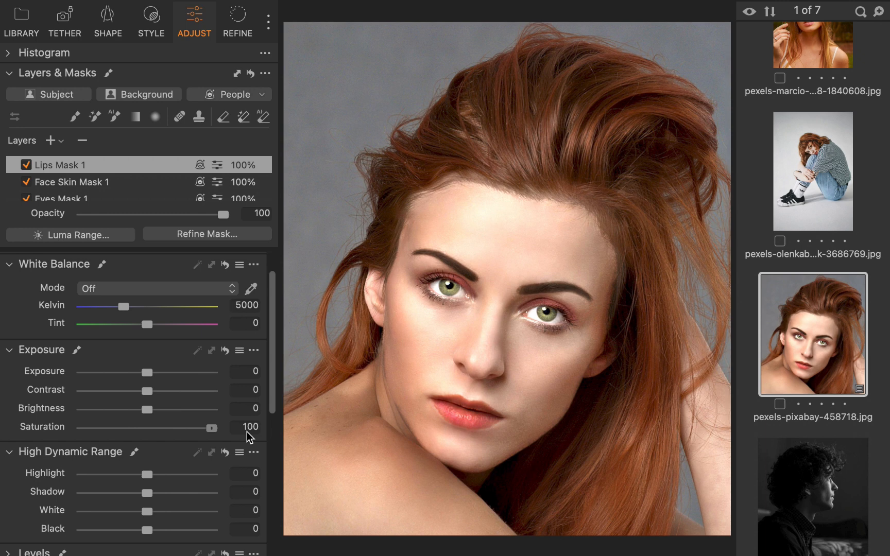
left_click_drag(148, 373, 135, 373)
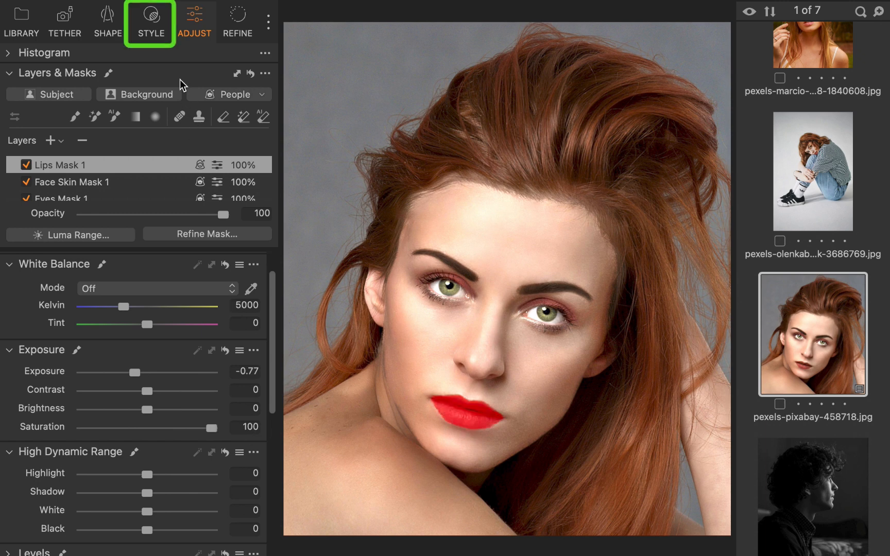
Step: Save the lips, face-skin and eyes mask layers as a custom style named faceadjuststyle
left_click(149, 22)
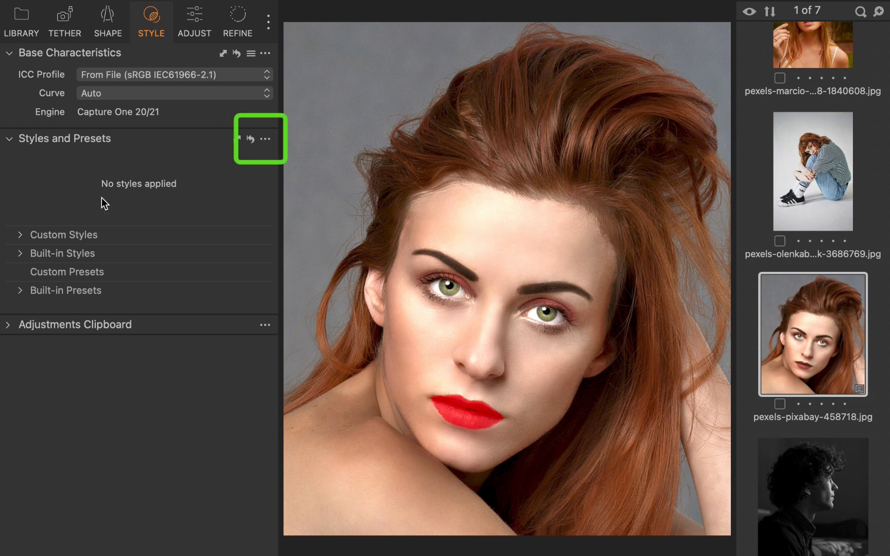
left_click(264, 140)
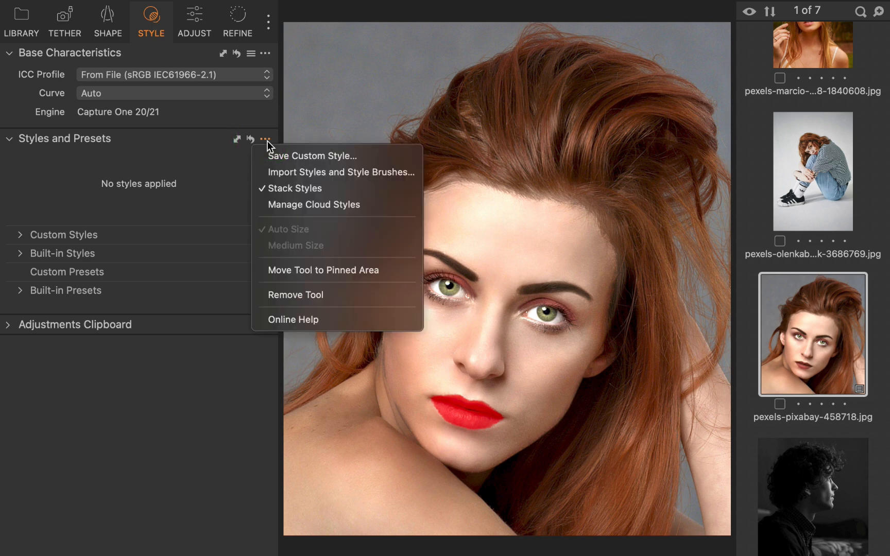
left_click(313, 156)
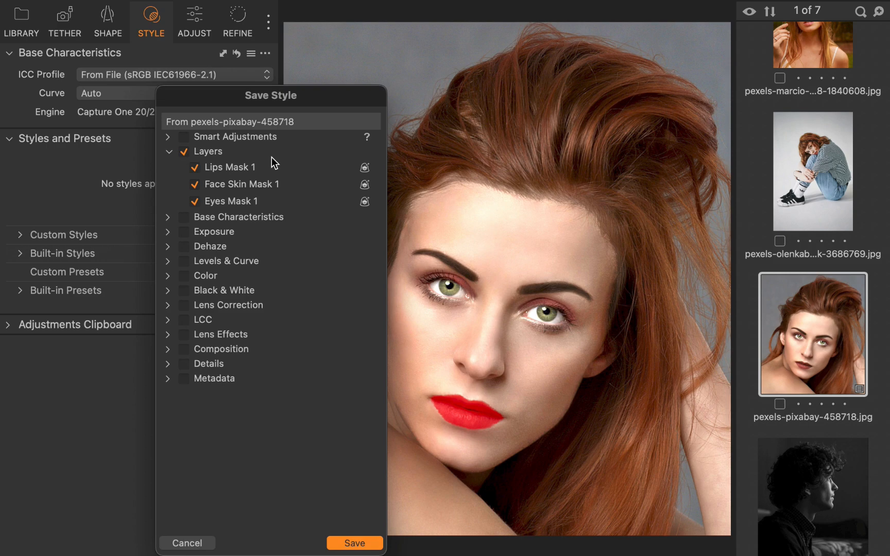
left_click(353, 543)
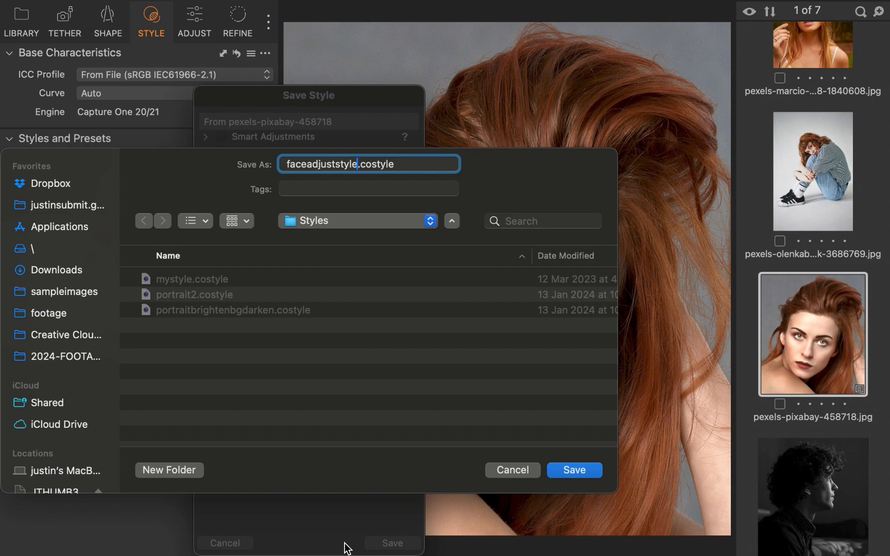
left_click(573, 470)
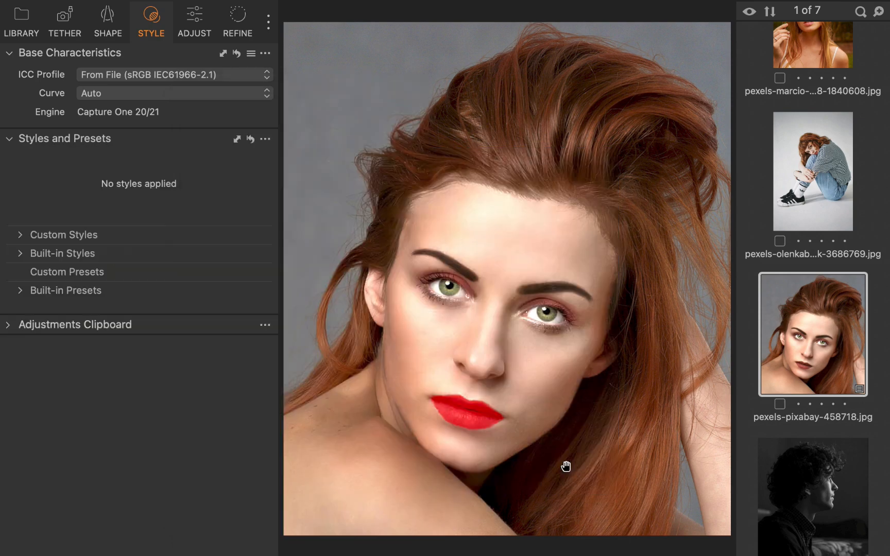
Step: Select the PORTRAIT collection, apply faceadjuststyle from Custom Styles to all seven images, and check a result
left_click(21, 22)
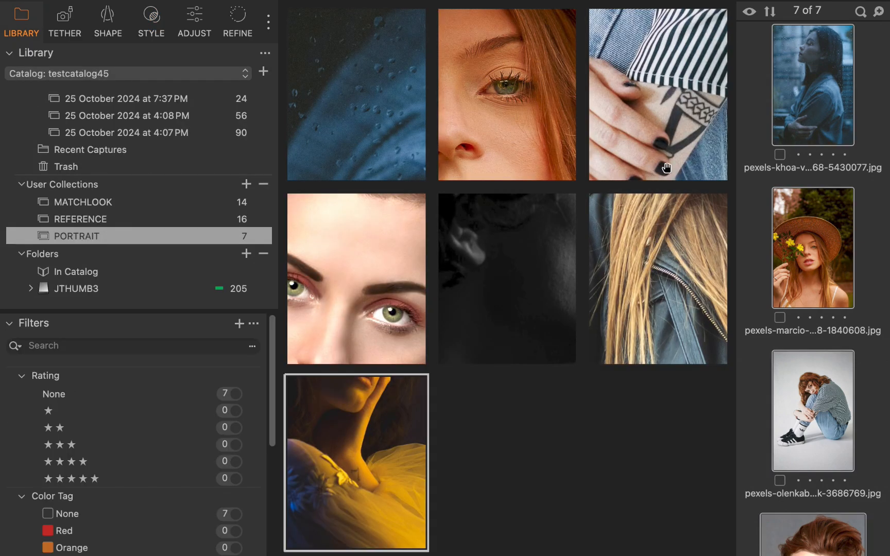
left_click(151, 22)
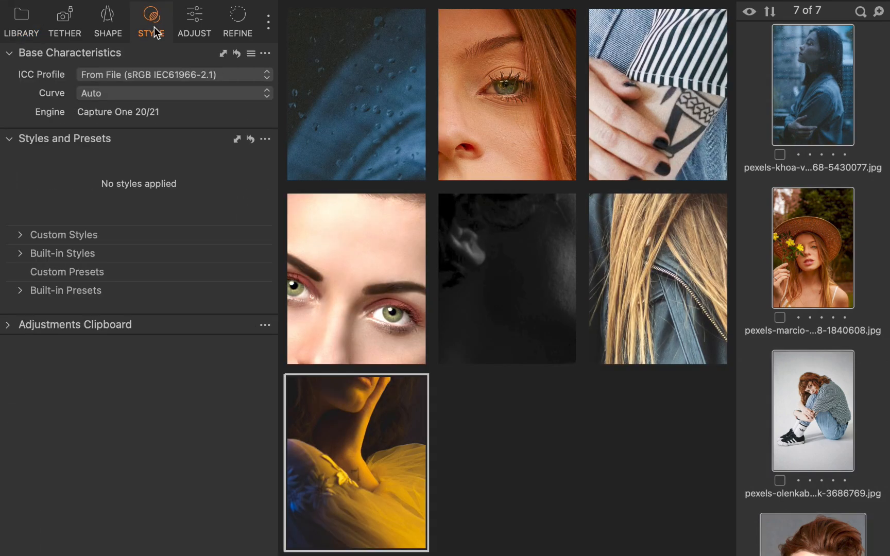
left_click(19, 235)
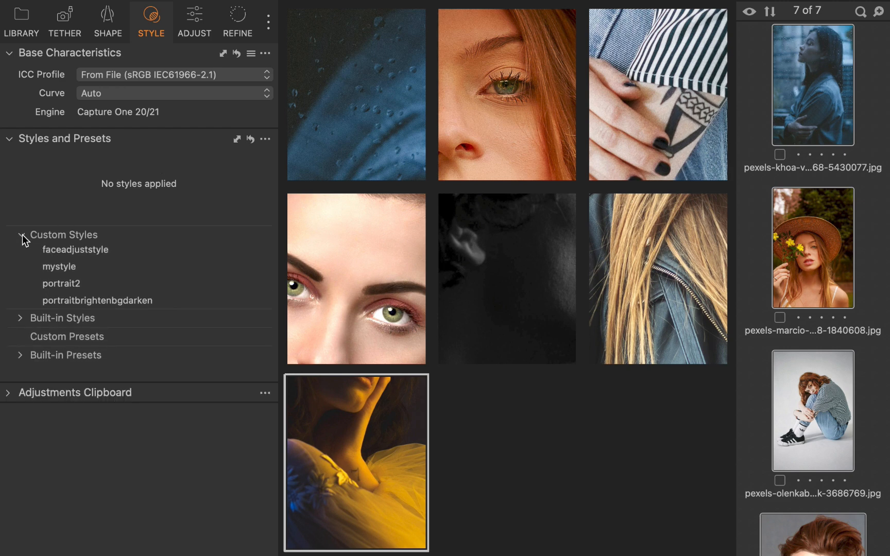
left_click(75, 252)
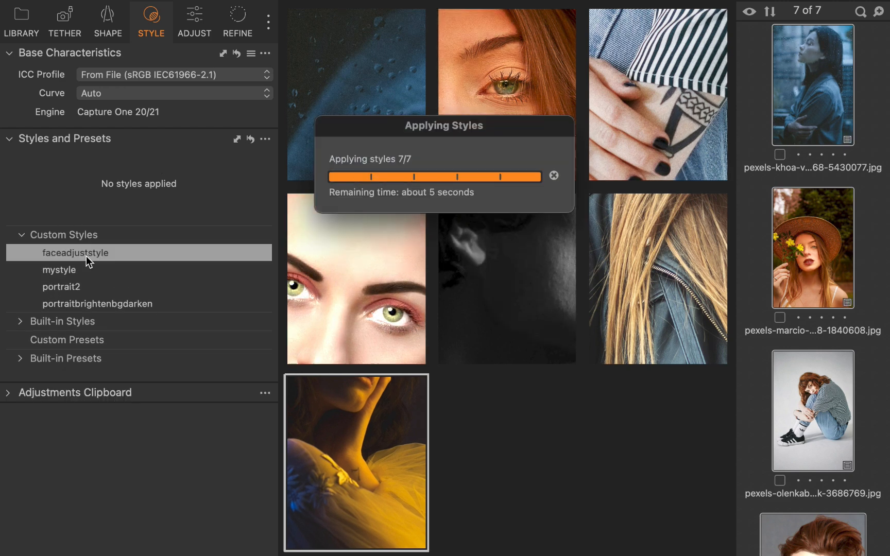
left_click(75, 253)
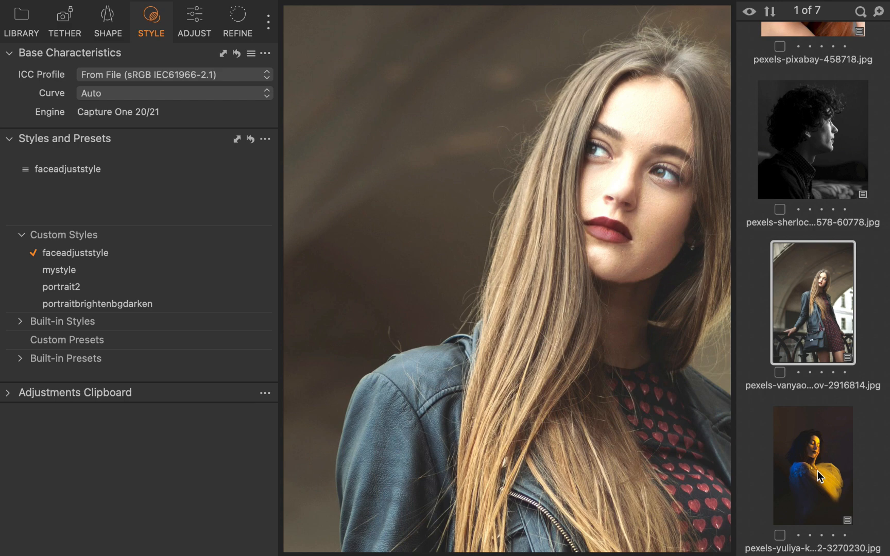
left_click(812, 465)
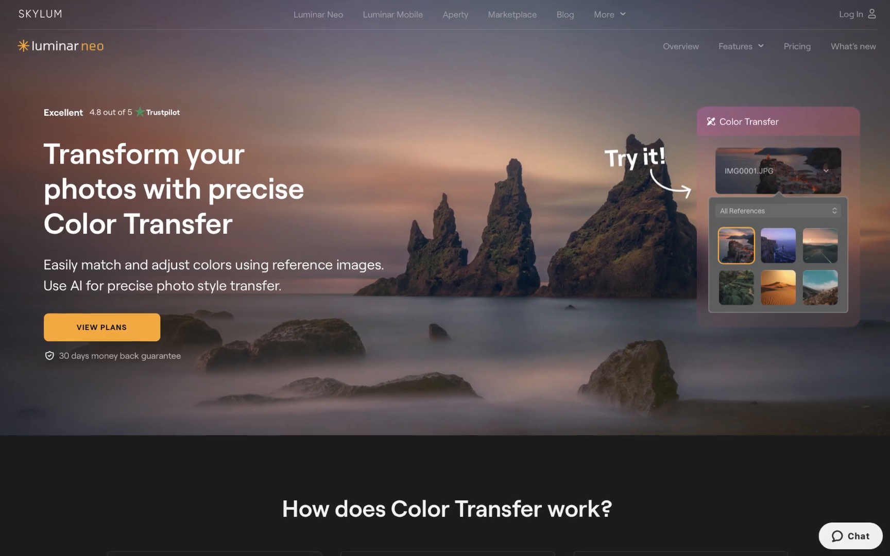
Step: Scroll down the features page to reach the Match Color Tool card
scroll("down", 3)
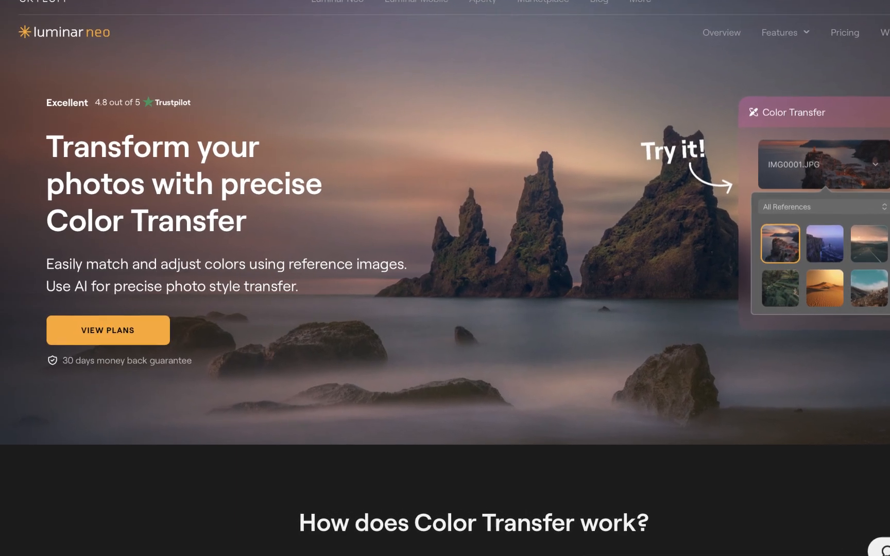
scroll("down", 3)
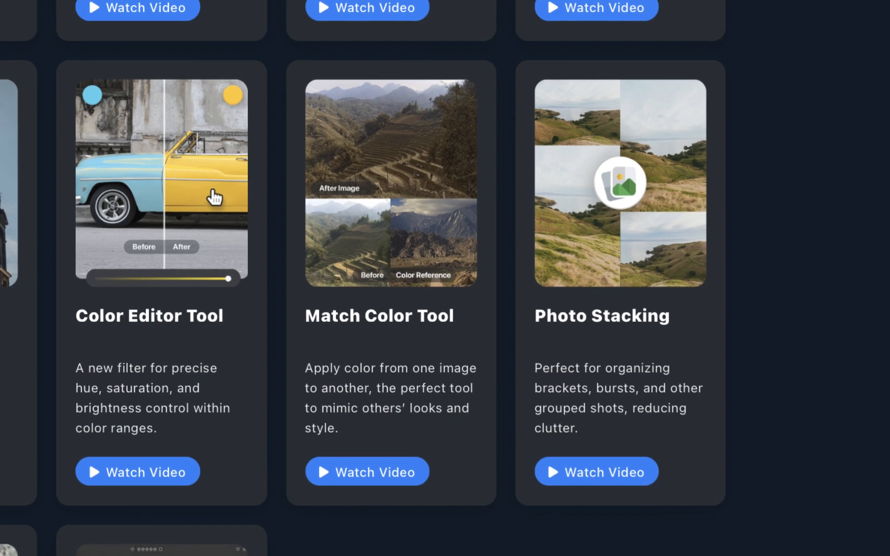
scroll("down", 3)
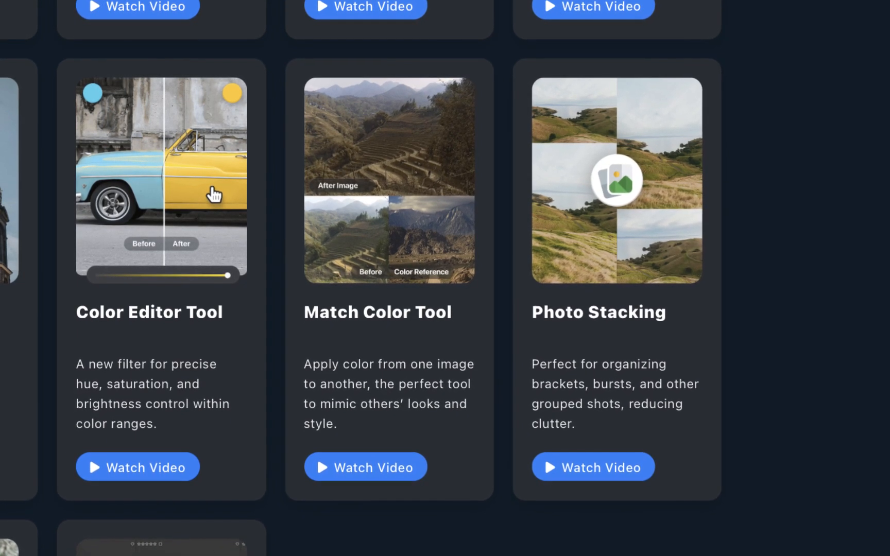
scroll("down", 3)
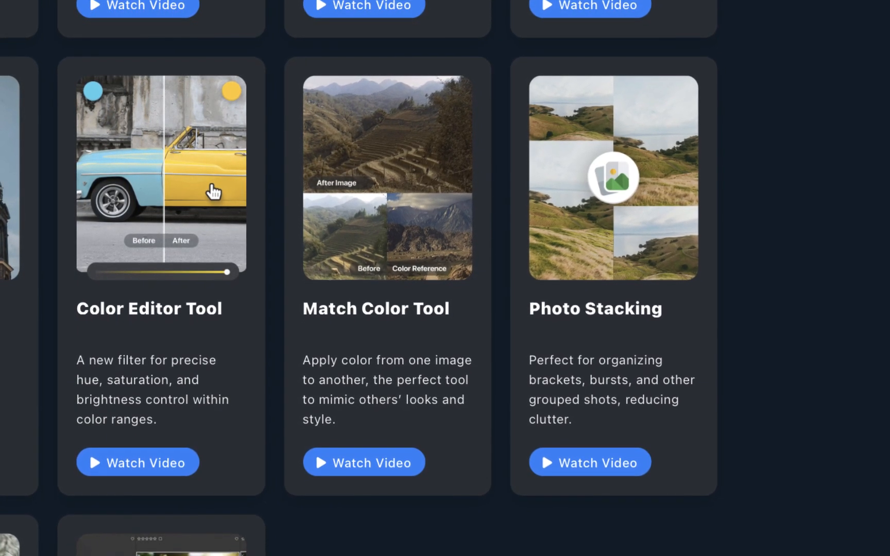
scroll("down", 3)
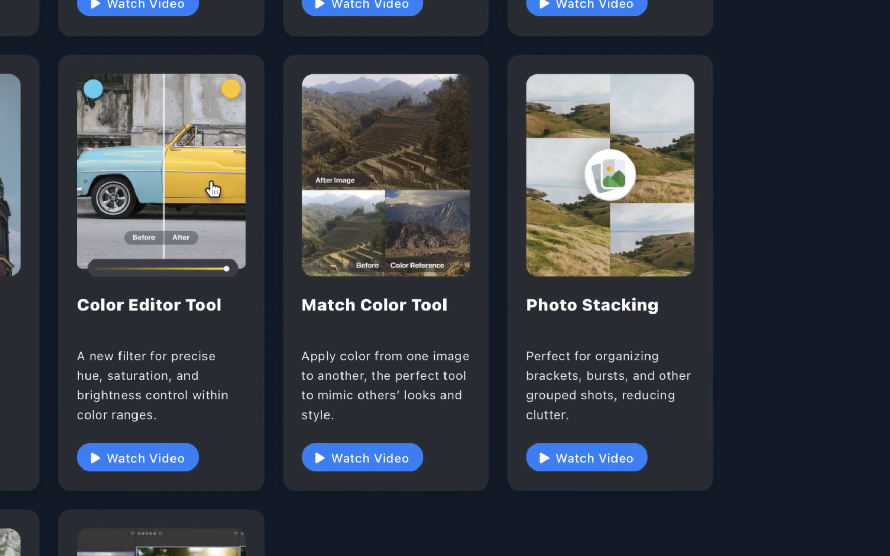
scroll("down", 3)
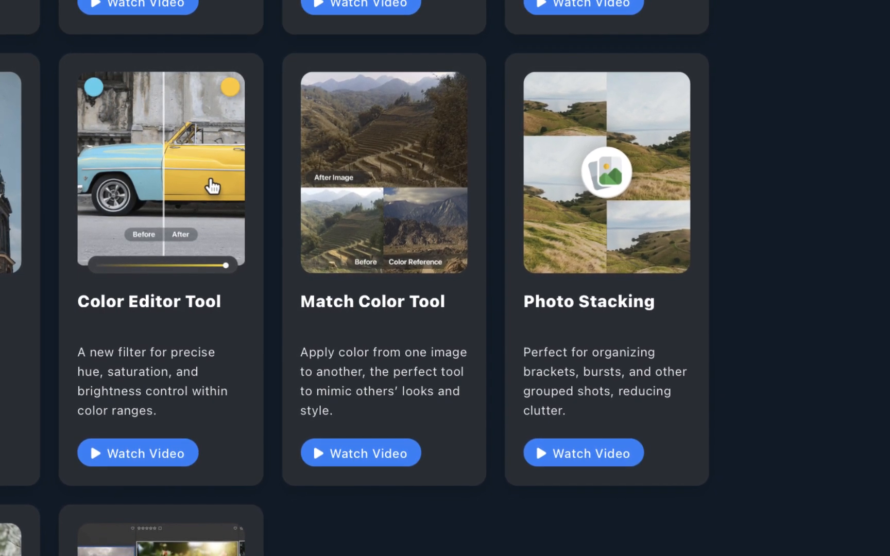
scroll("down", 3)
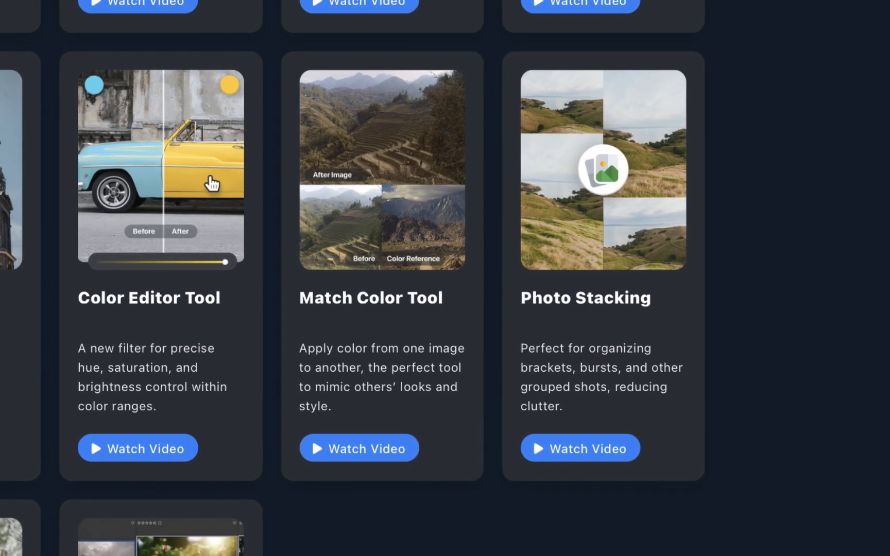
scroll("down", 3)
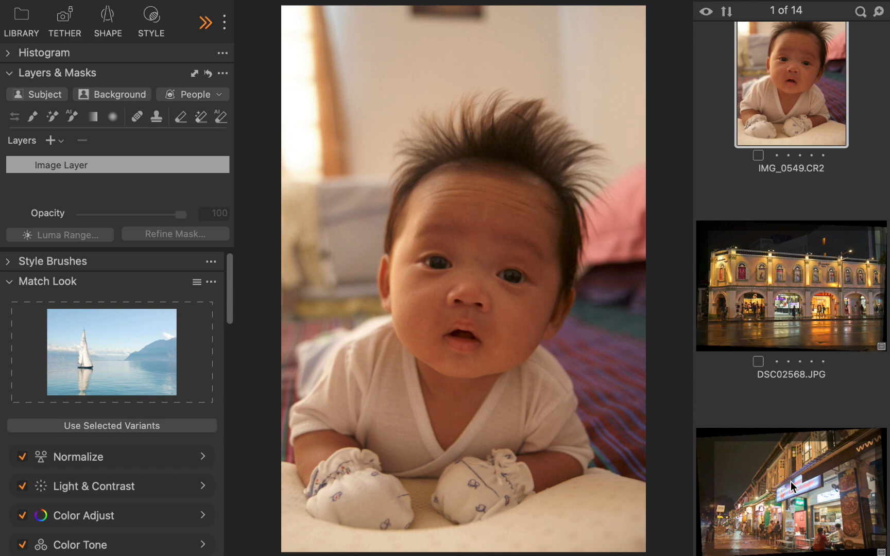
Step: Set the sailboat seascape as the Match Look reference for IMG_0549.CR2
left_click(211, 283)
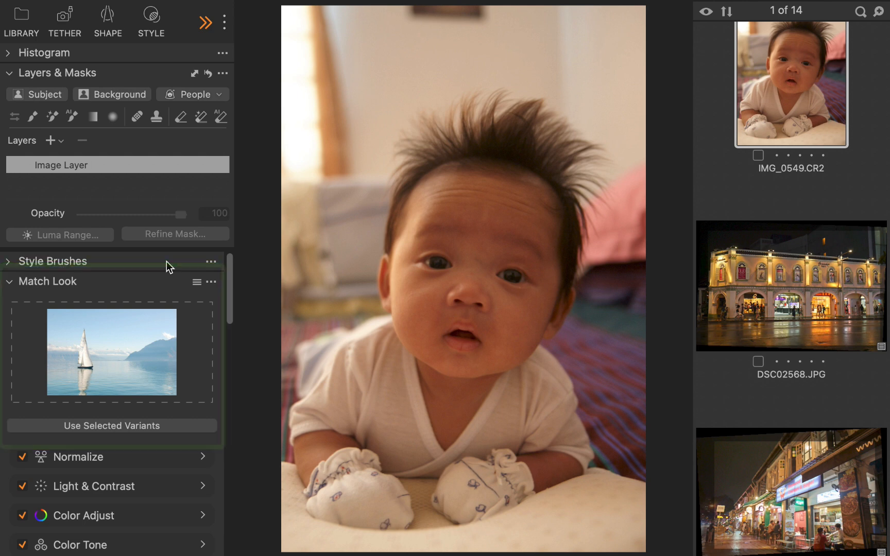
Step: Choose the pink-dress portrait in the REFERENCE collection and apply its look to the selected photos
left_click(21, 21)
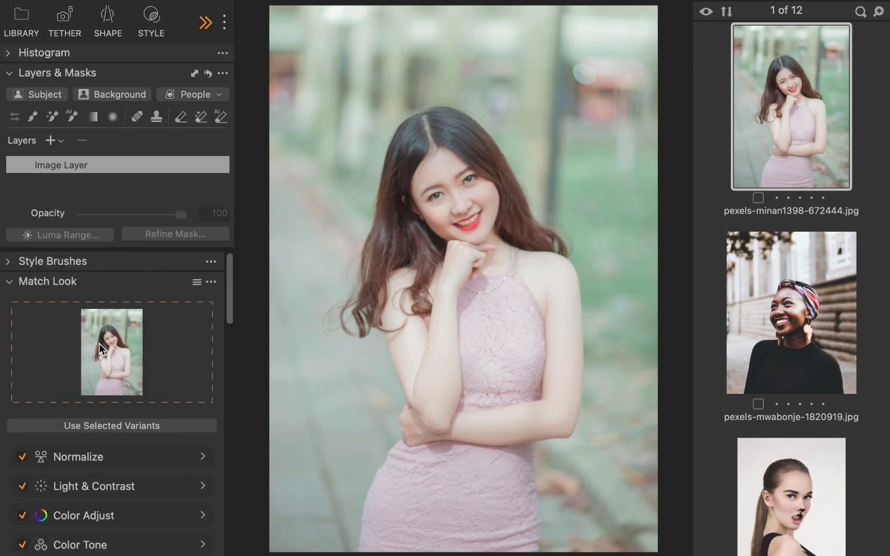
left_click(22, 22)
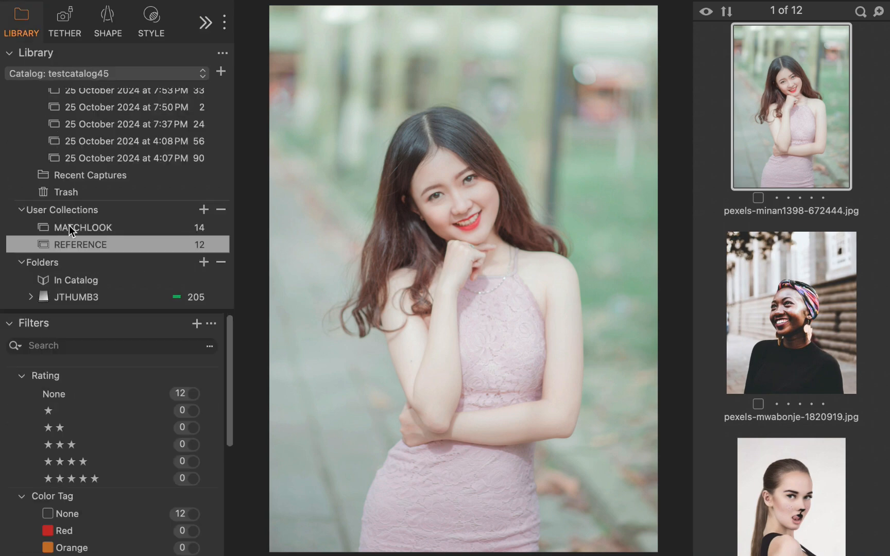
left_click(183, 459)
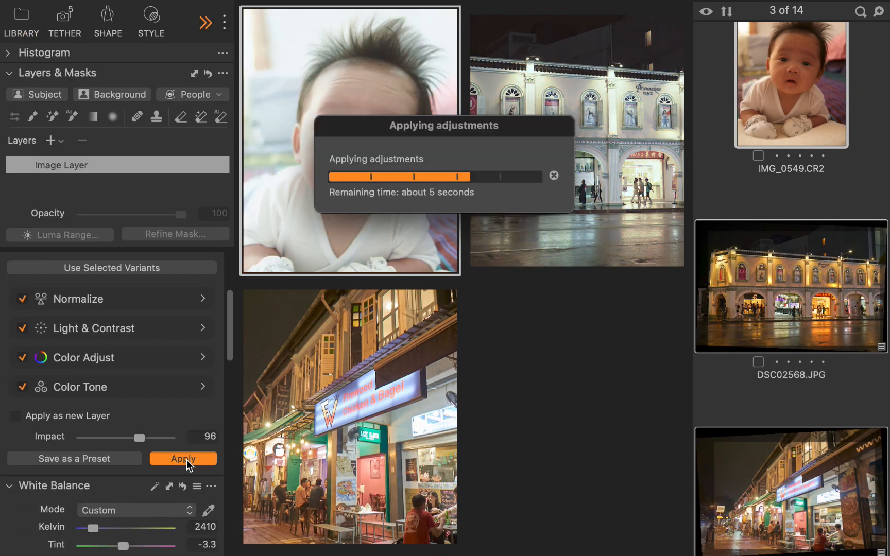
left_click(182, 459)
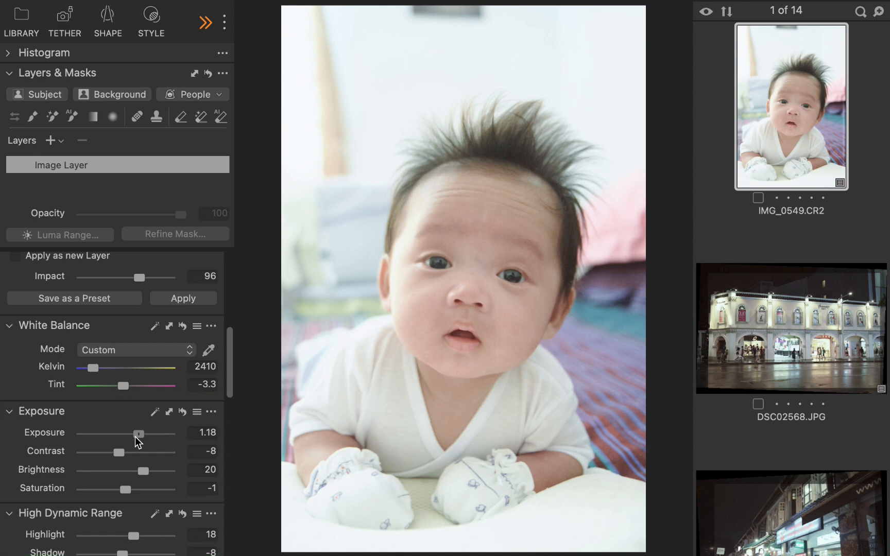
Step: Lower the baby photo's exposure to 0.22, pull its highlights down and compare with the original
left_click_drag(141, 435, 137, 435)
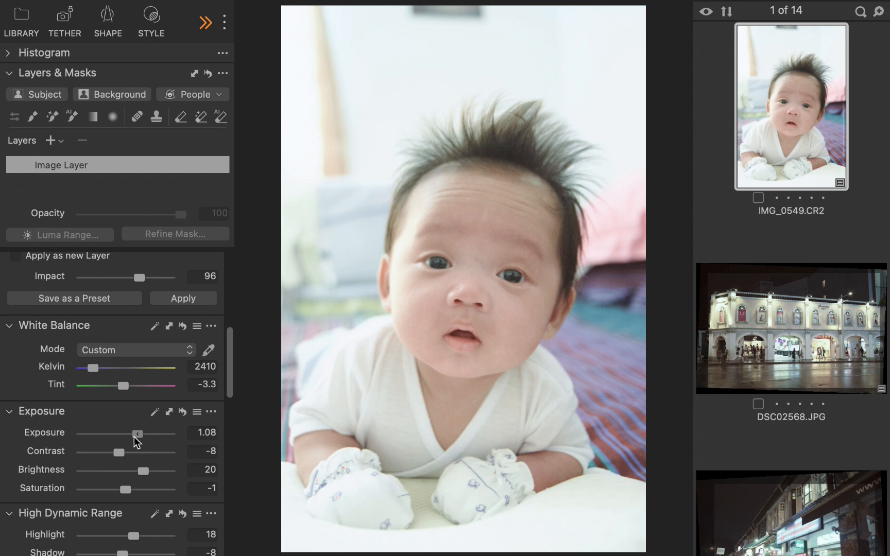
left_click_drag(139, 433, 125, 433)
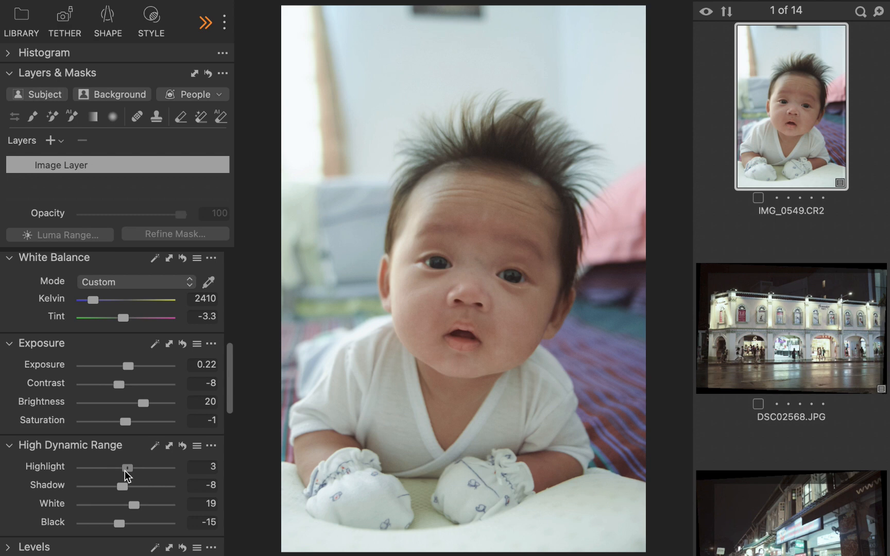
left_click_drag(132, 466, 109, 467)
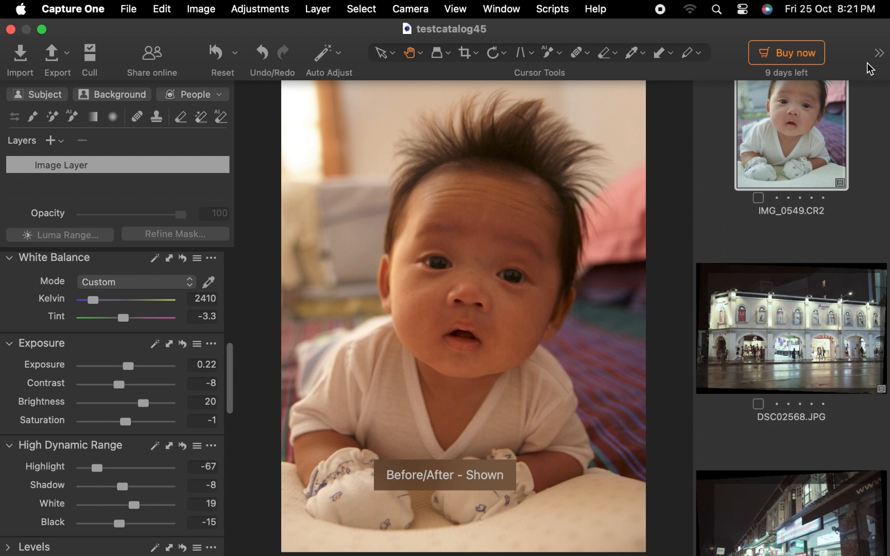
left_click(881, 53)
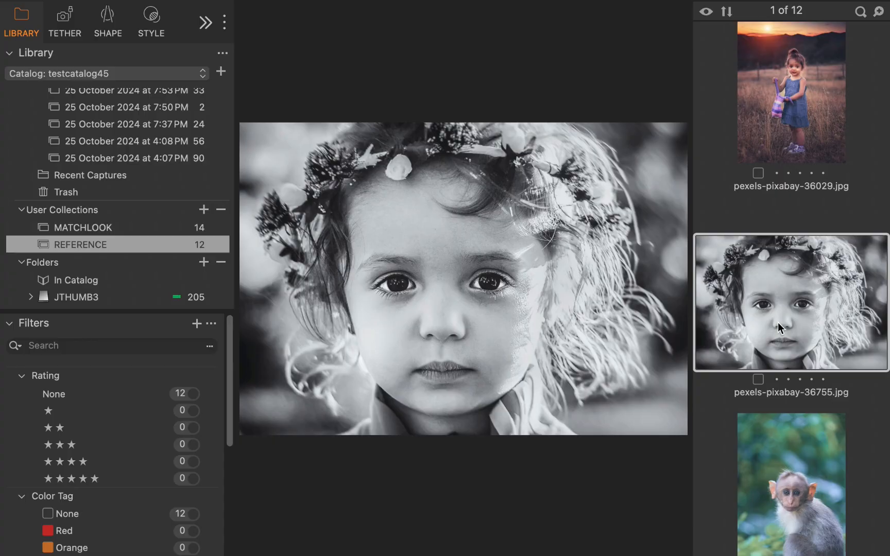
Step: Apply the black-and-white flower-crown portrait's look to the selected photos via Match Look
left_click(205, 21)
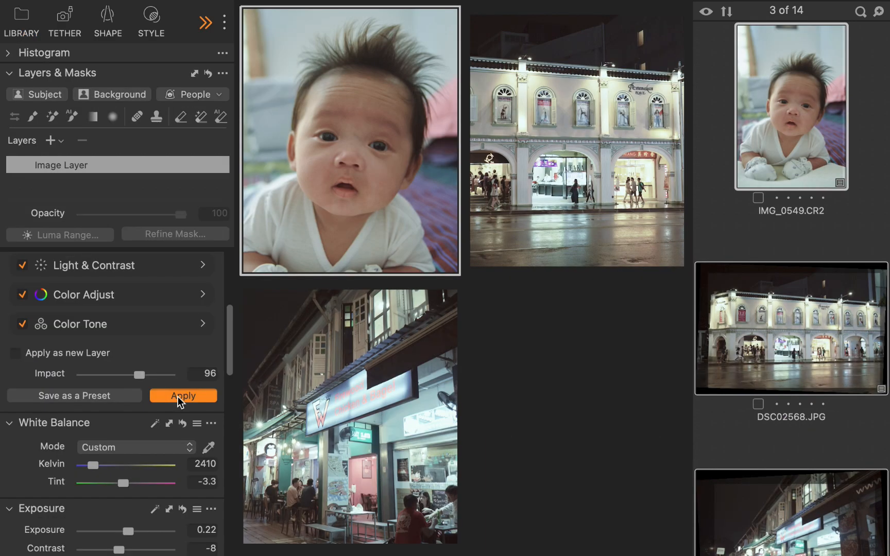
left_click(183, 395)
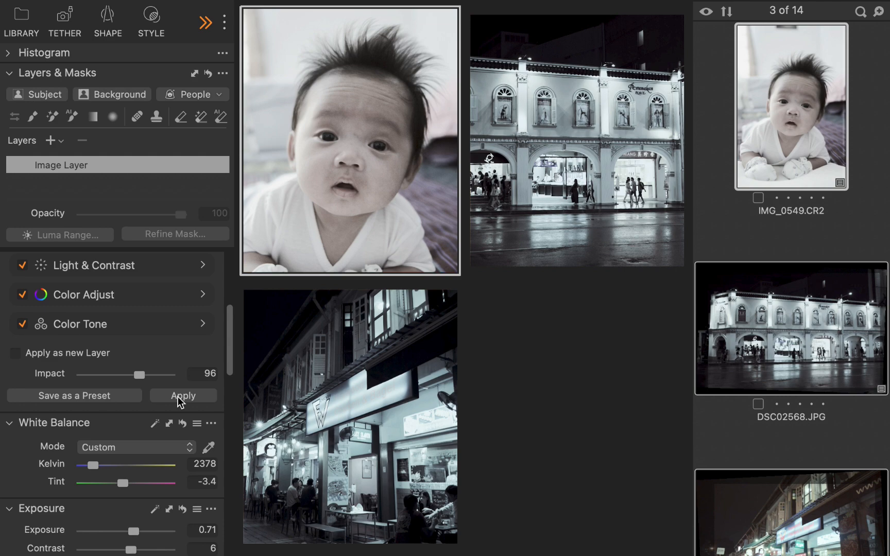
Step: Use the windmill scene as the new Match Look reference and apply its look
left_click(205, 22)
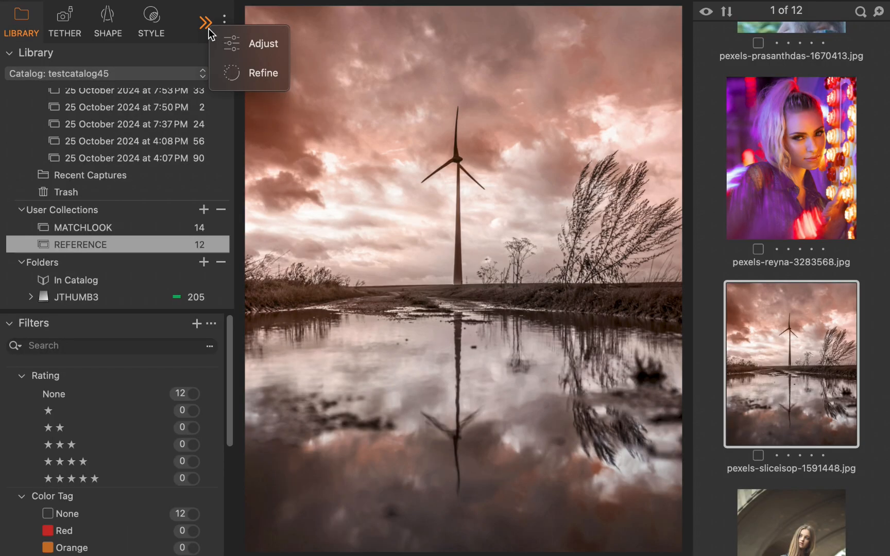
left_click(263, 43)
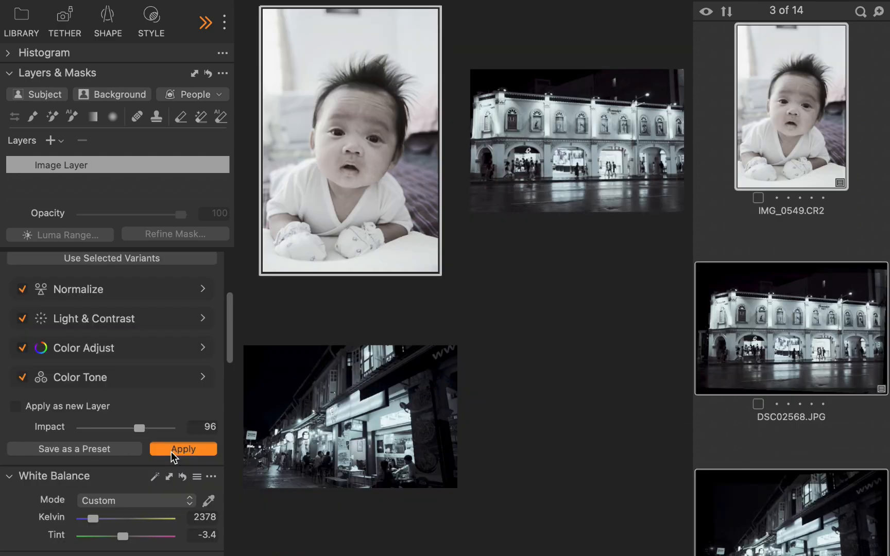
left_click(182, 449)
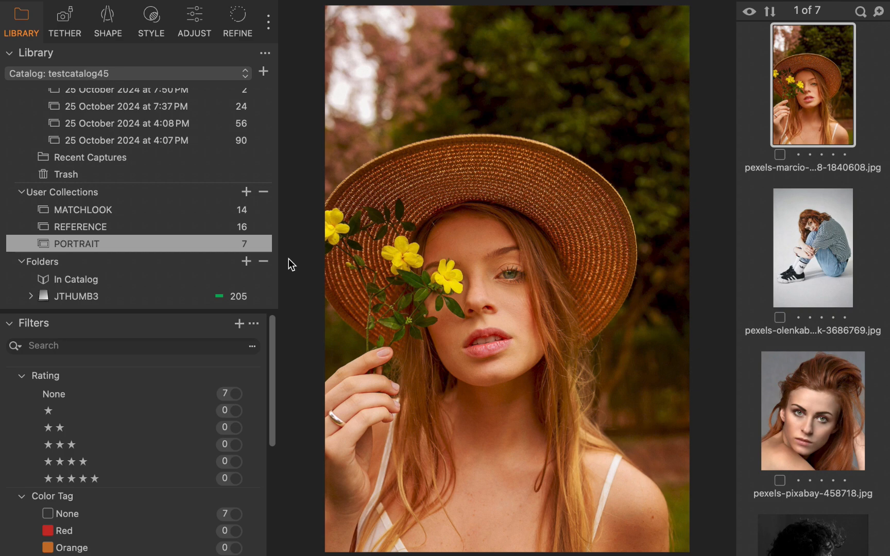
Step: Switch to the straw-hat portrait to adjust it
left_click(194, 21)
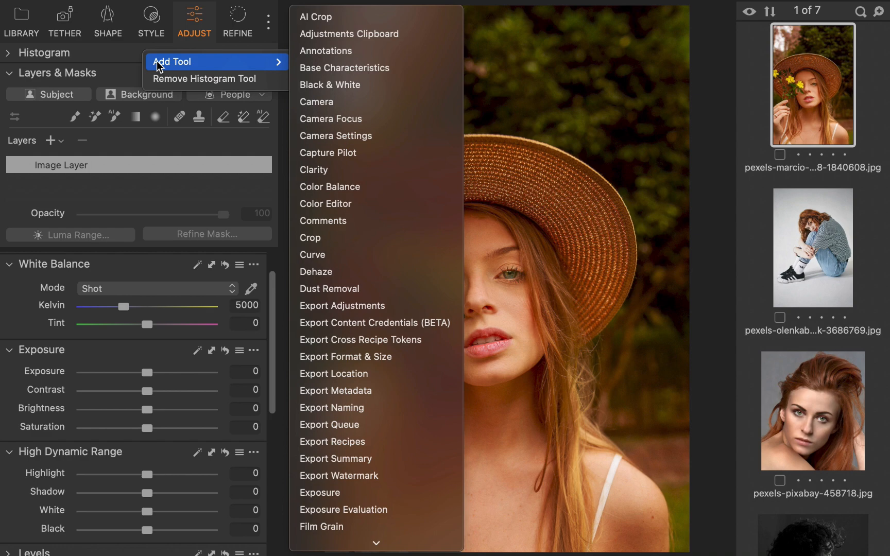
mouse_move(317, 17)
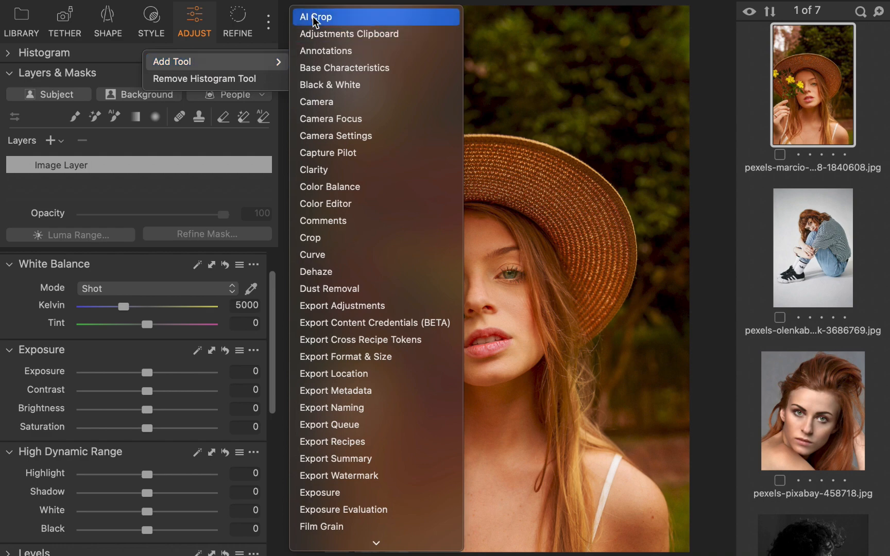
Step: Add AI Crop, set a Square crop on the hat portrait as reference and apply it to the other portraits
left_click(316, 16)
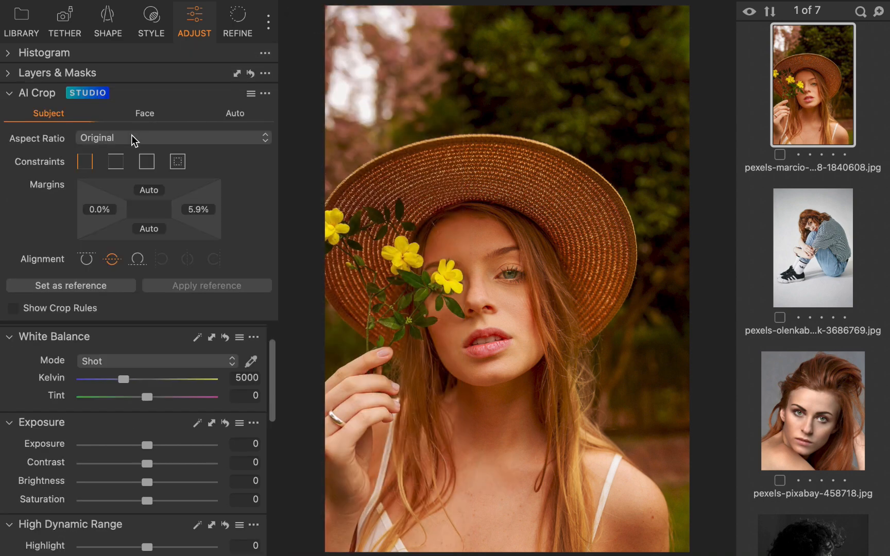
left_click(170, 137)
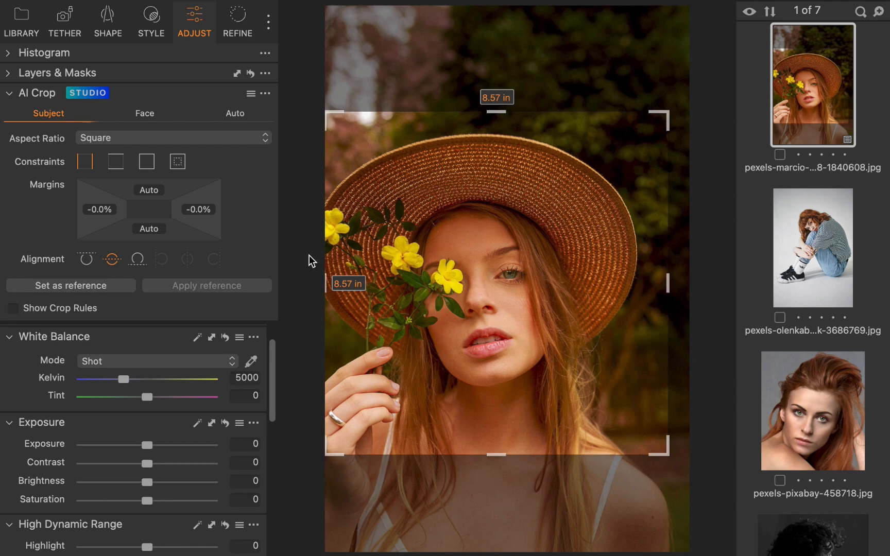
mouse_move(235, 114)
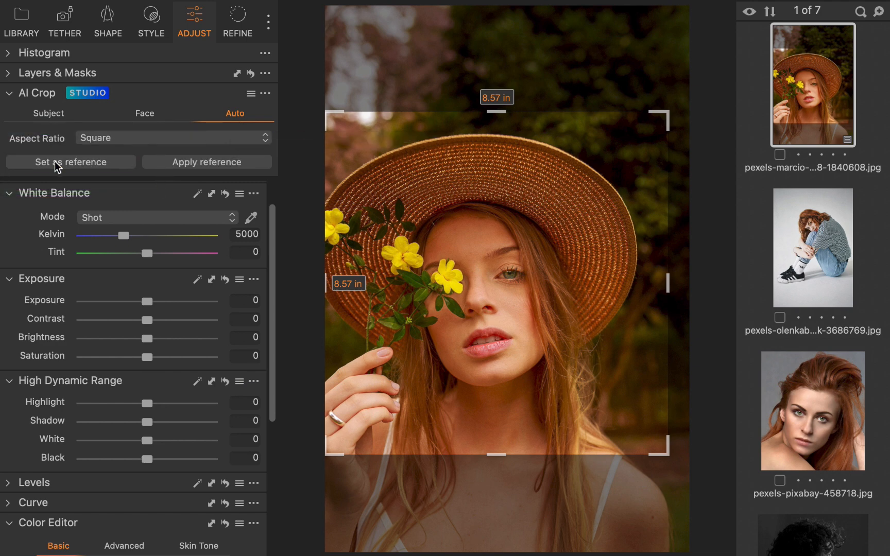
left_click(812, 248)
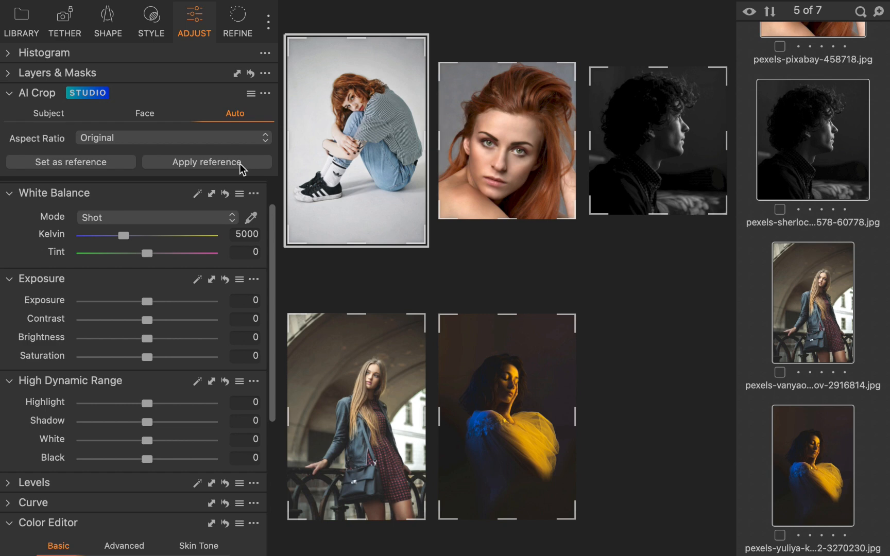
left_click(170, 137)
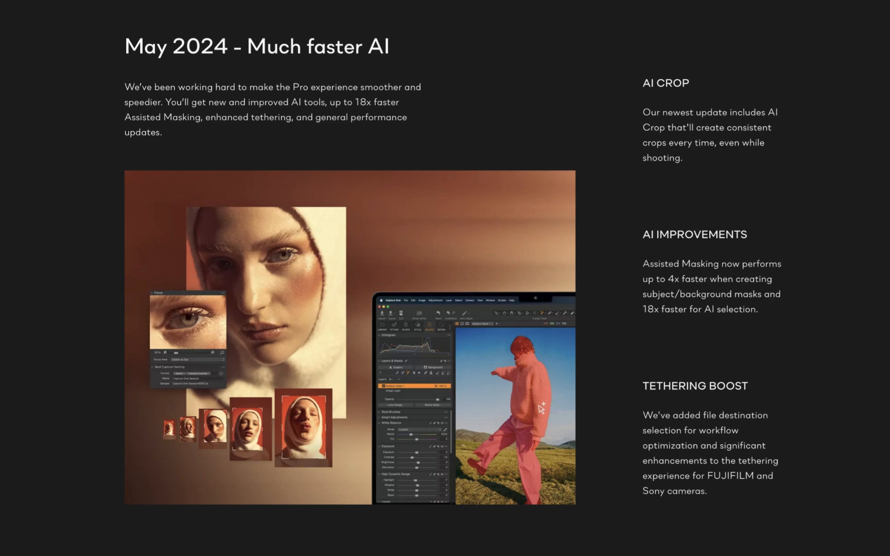
Step: Scroll the May 2024 notes down to the AI Improvements section on faster Assisted Masking
scroll("down", 3)
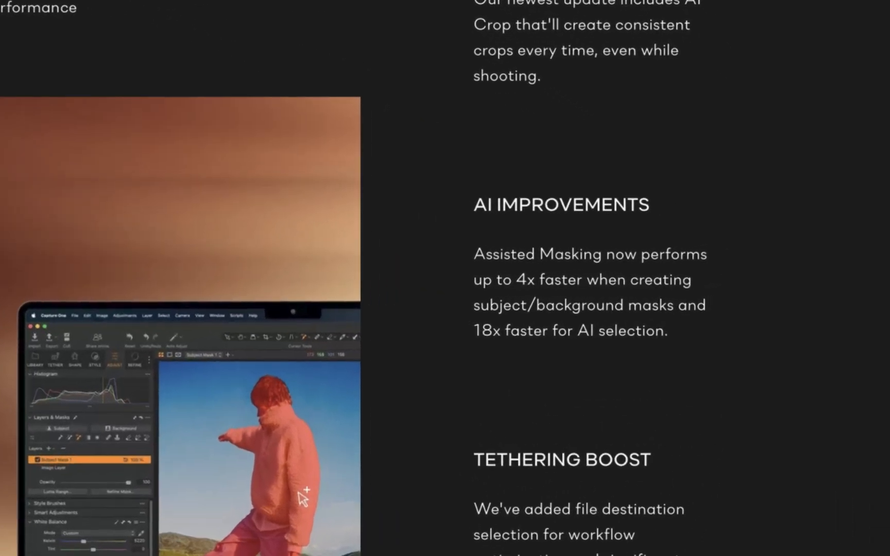
scroll("down", 3)
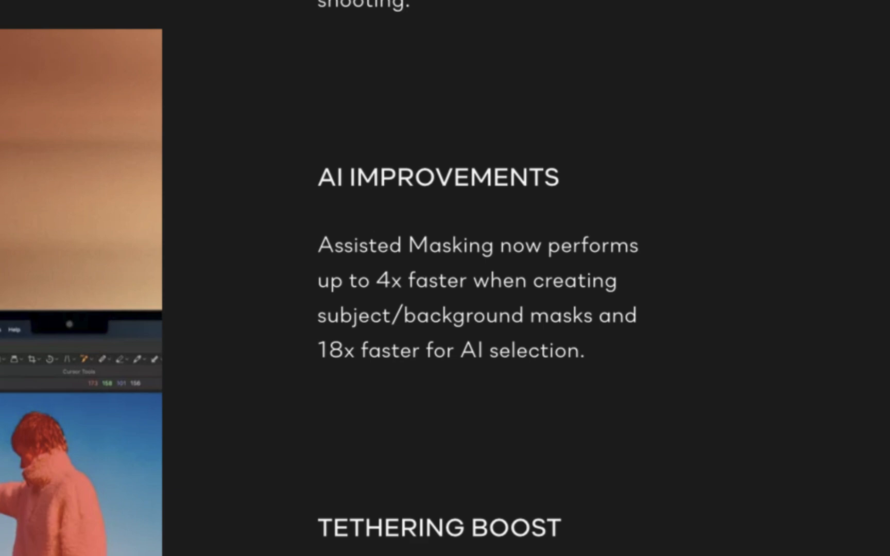